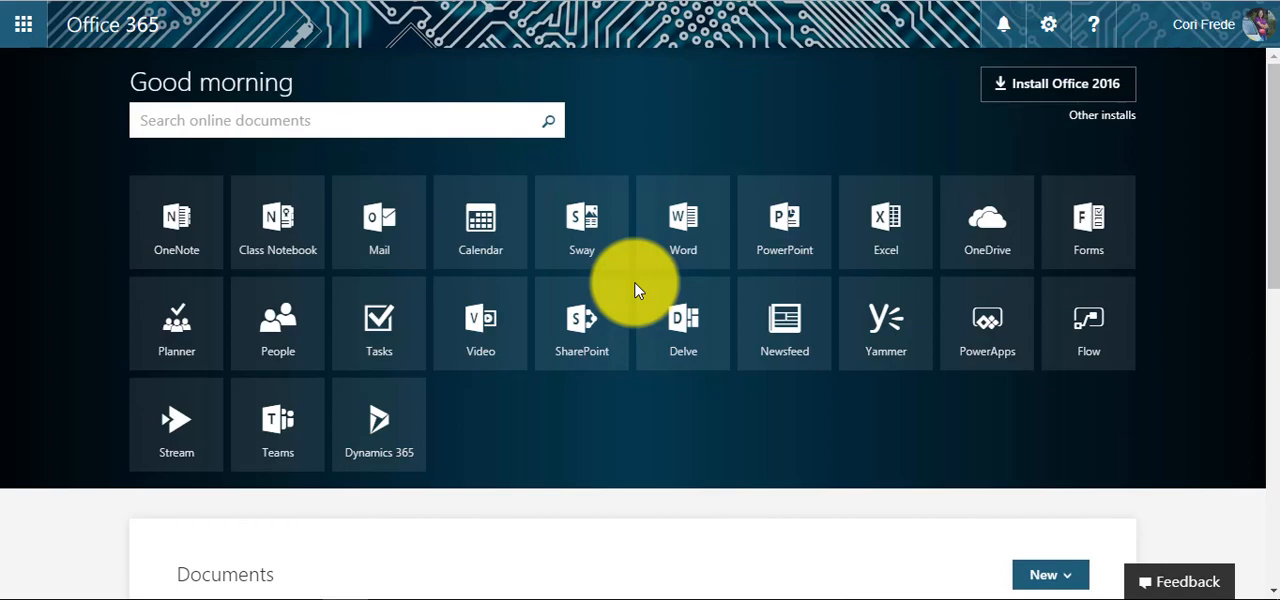
# - Open the Outlook calendar from the Office 365 home page
pyautogui.click(480, 220)
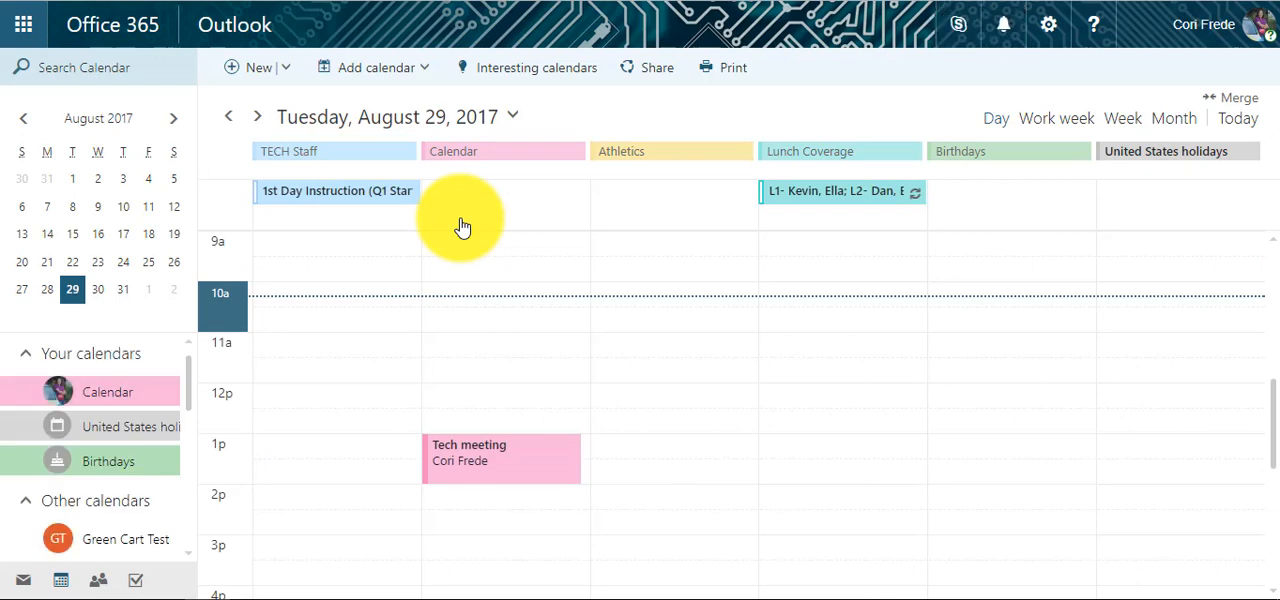
# - Create a new calendar event and title it 'Cori 202'
pyautogui.click(258, 67)
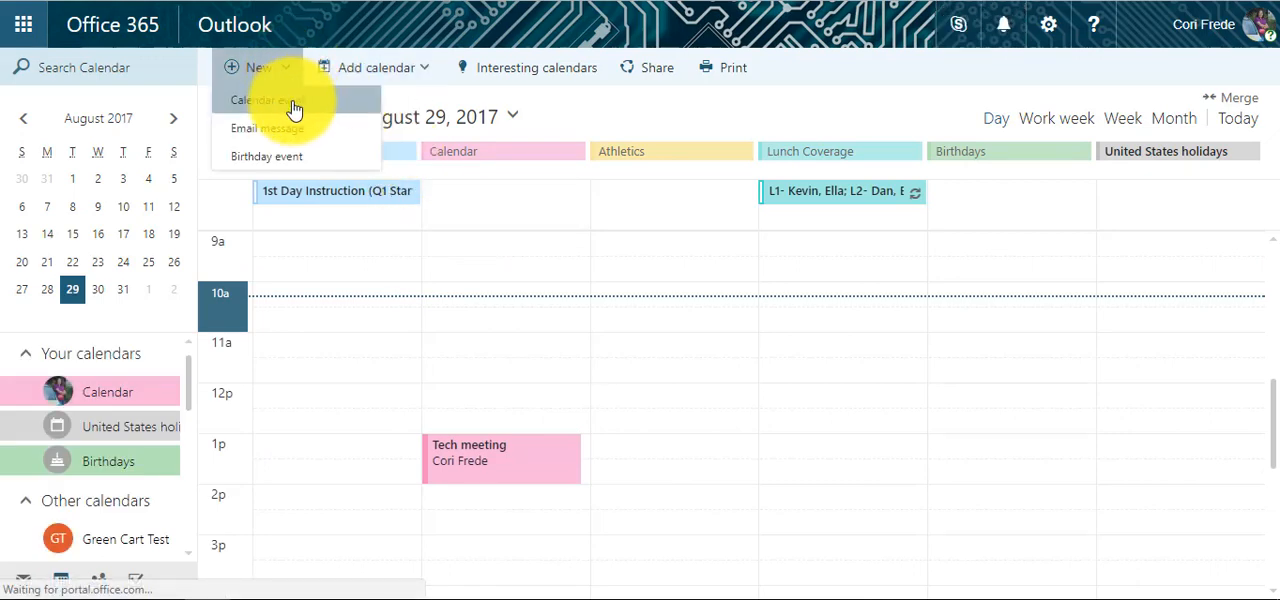
pyautogui.click(262, 100)
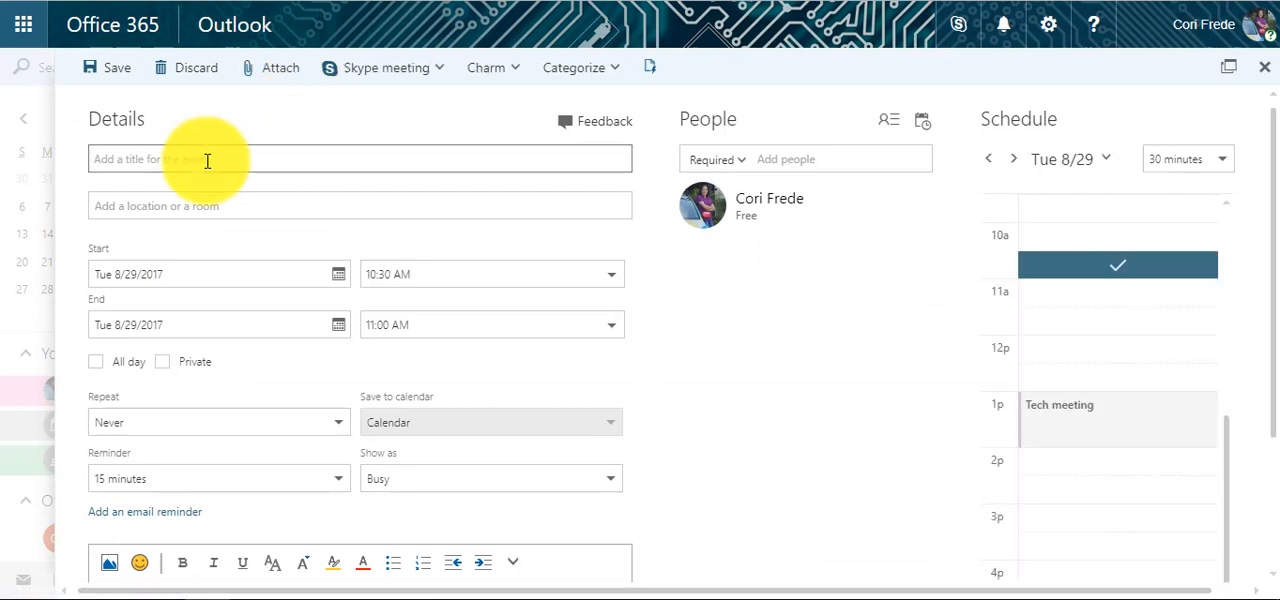
pyautogui.write('Cori 202')
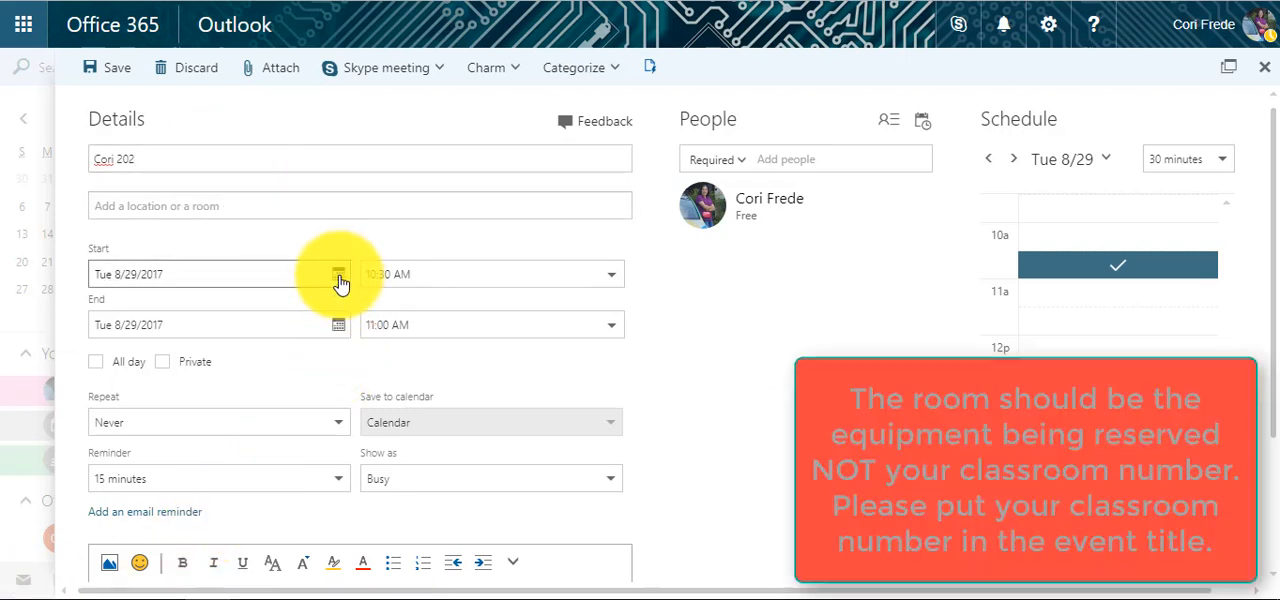
# - Move the event's start to Friday 9/1/2017 at 10:00 AM
pyautogui.click(338, 274)
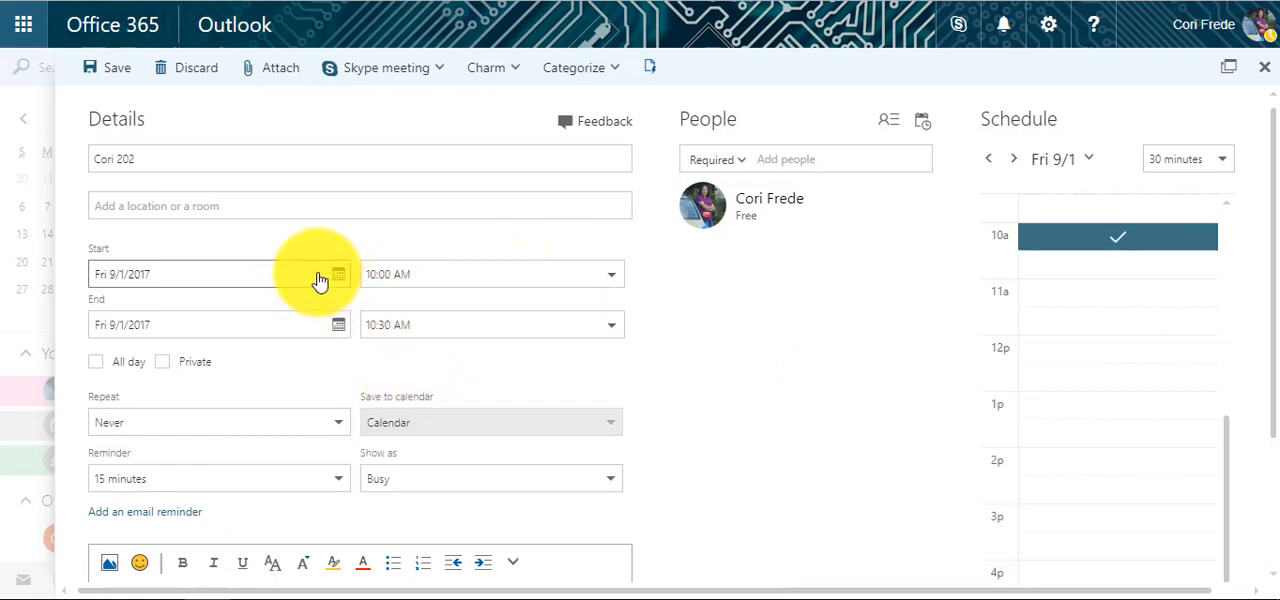
# - Browse available rooms for the event's location, finding Green Cart Test free
pyautogui.click(359, 205)
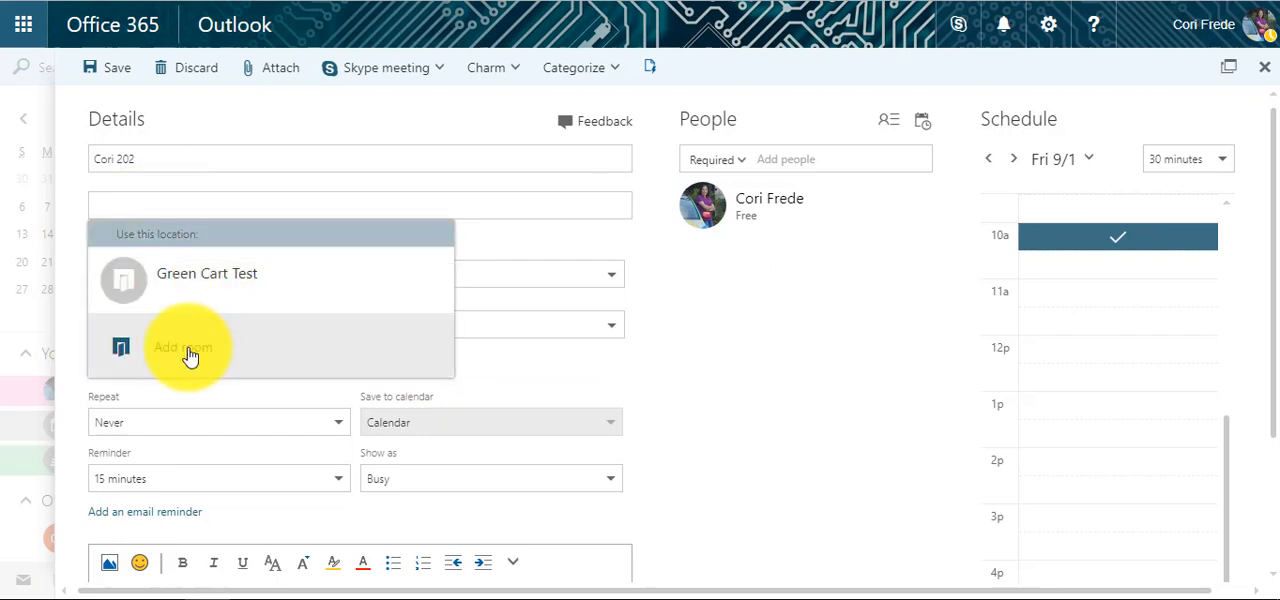
pyautogui.click(182, 347)
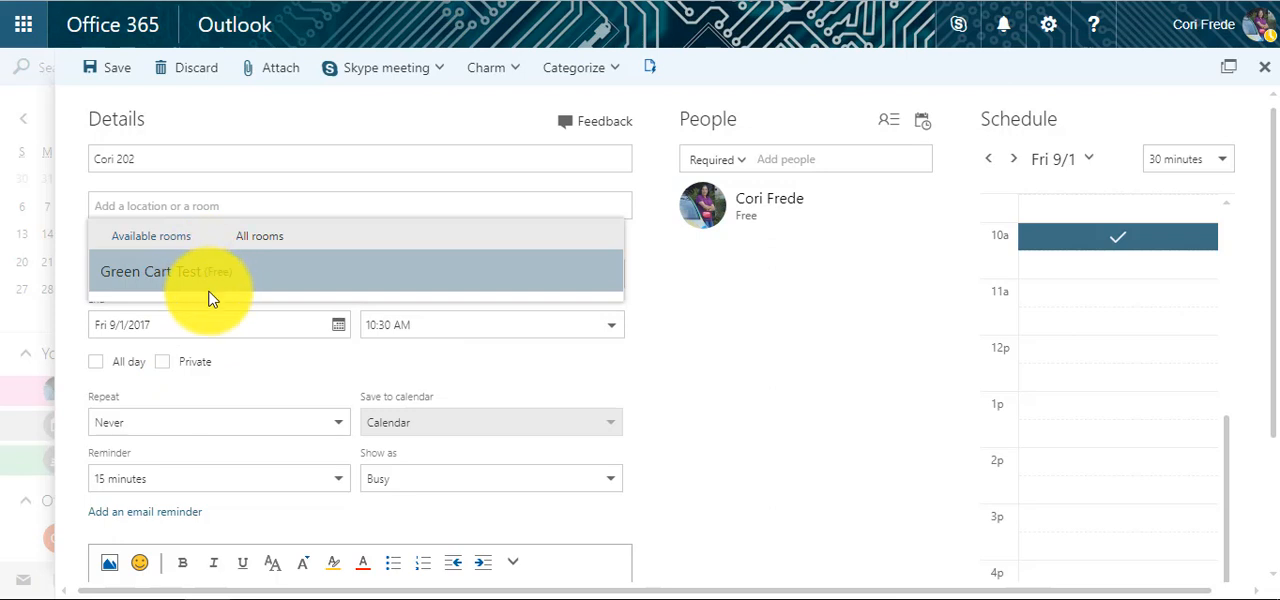
pyautogui.moveTo(225, 278)
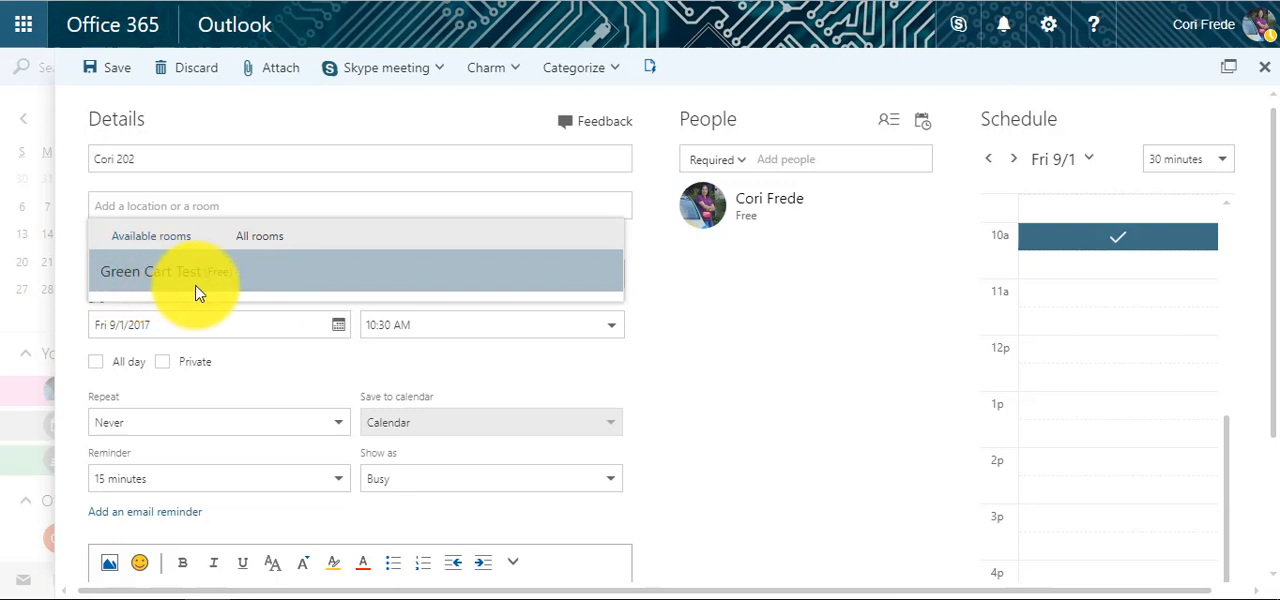
pyautogui.moveTo(218, 283)
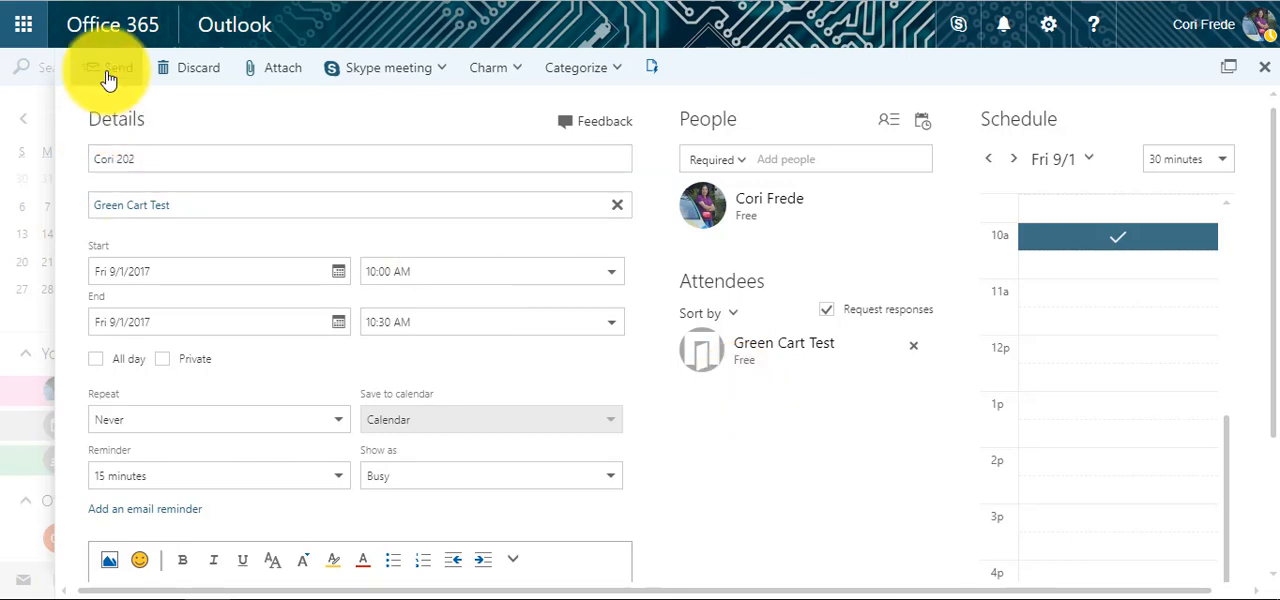
# - Send the Cori 202 invitation and check notifications for Green Cart Test's acceptance
pyautogui.click(108, 67)
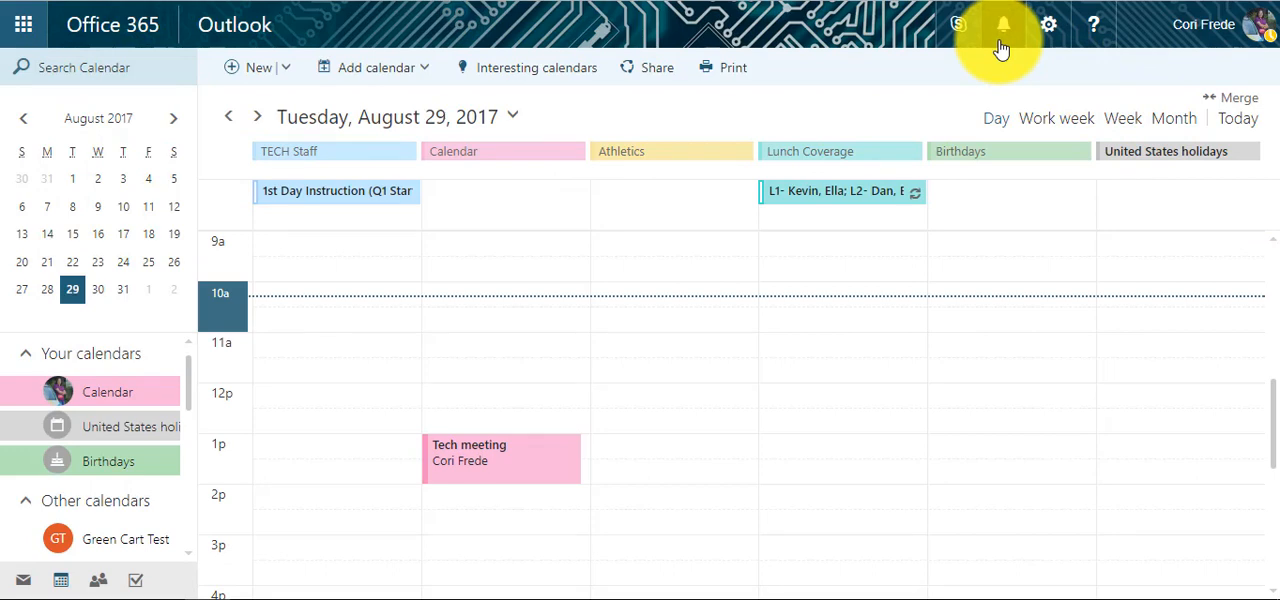
pyautogui.click(1003, 24)
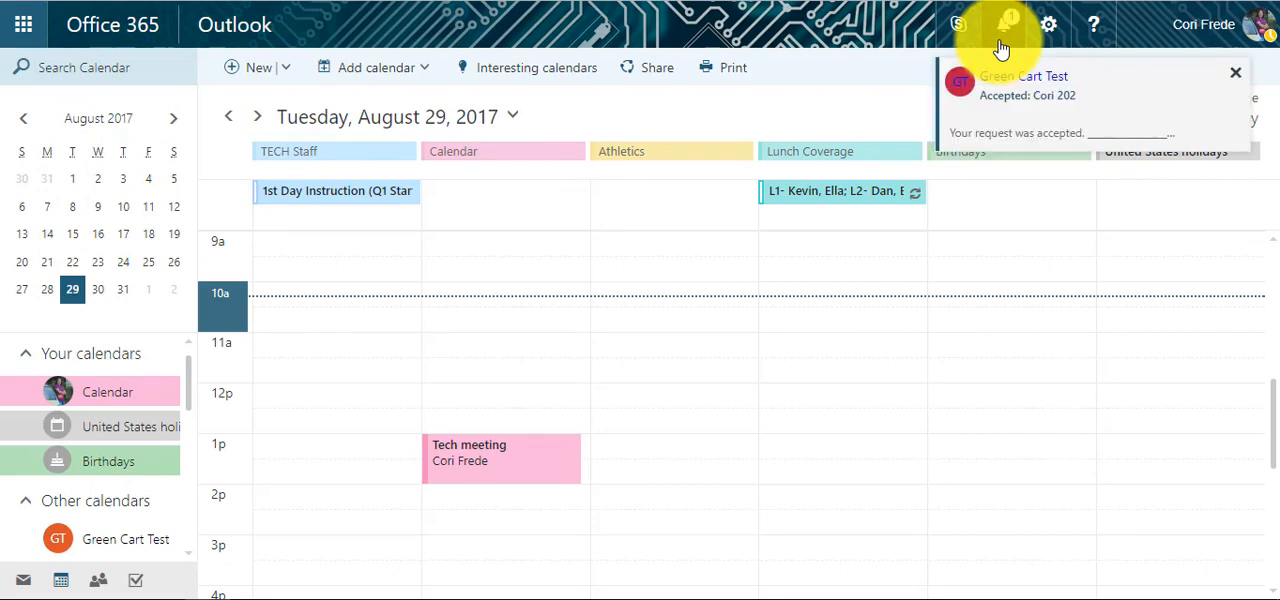